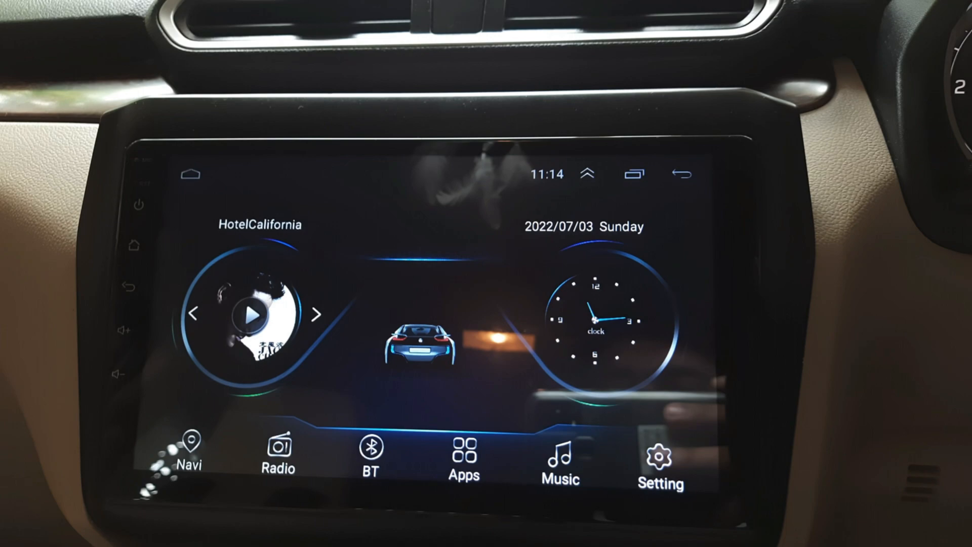
Open the Apps list on the home screen and scroll through the app grid
left_click(464, 456)
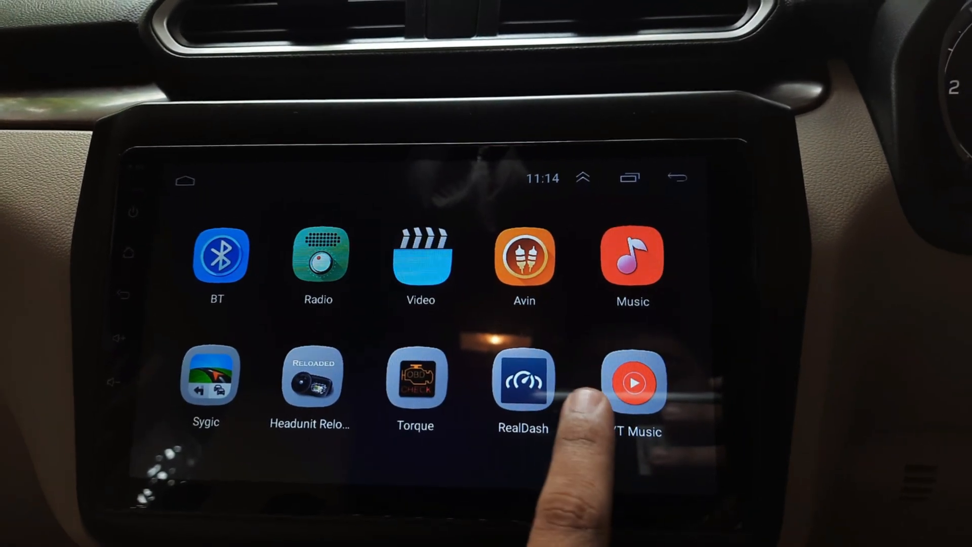
scroll("left", 3)
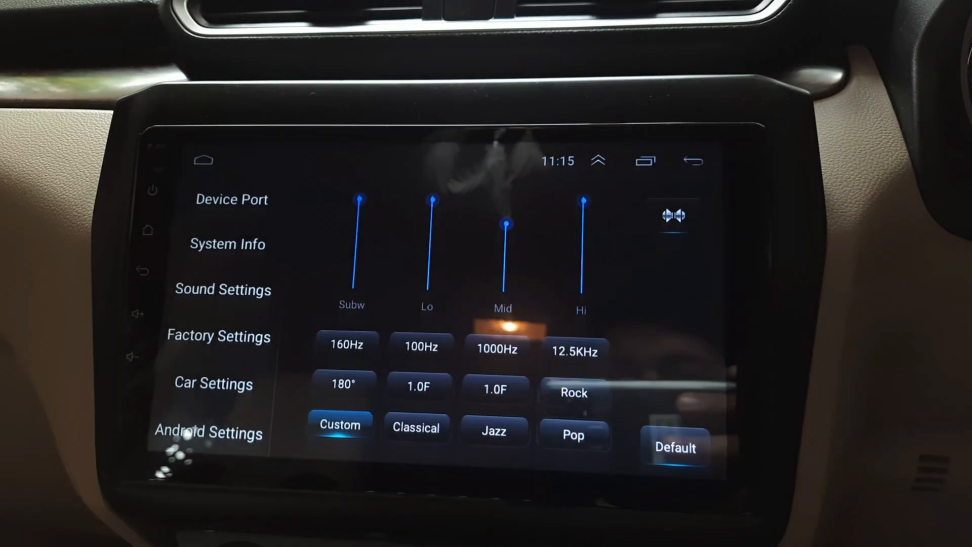
left_click(219, 336)
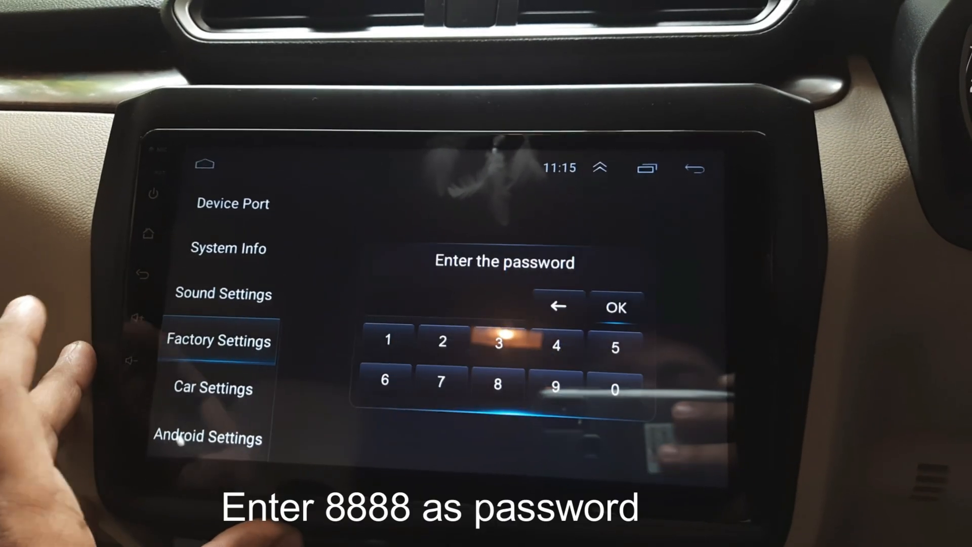
left_click(498, 384)
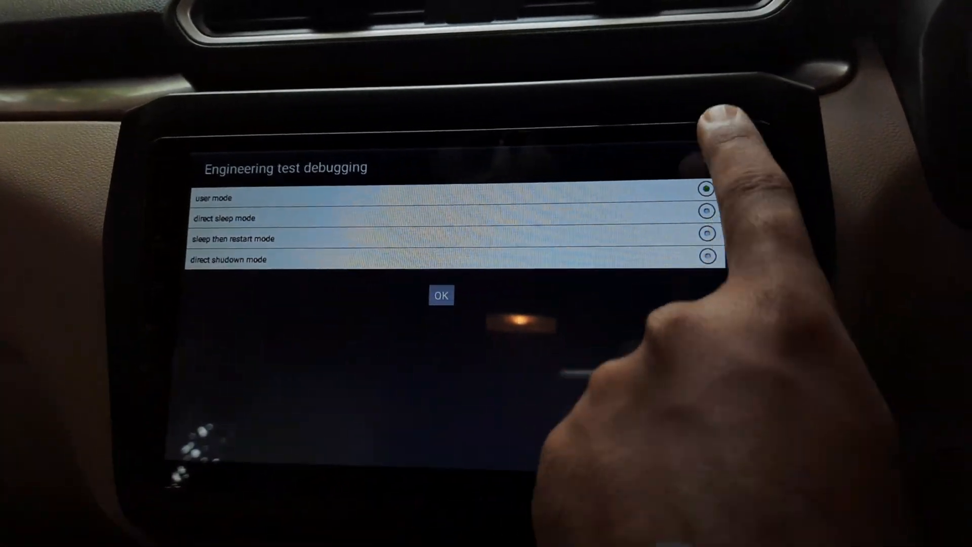
left_click(441, 296)
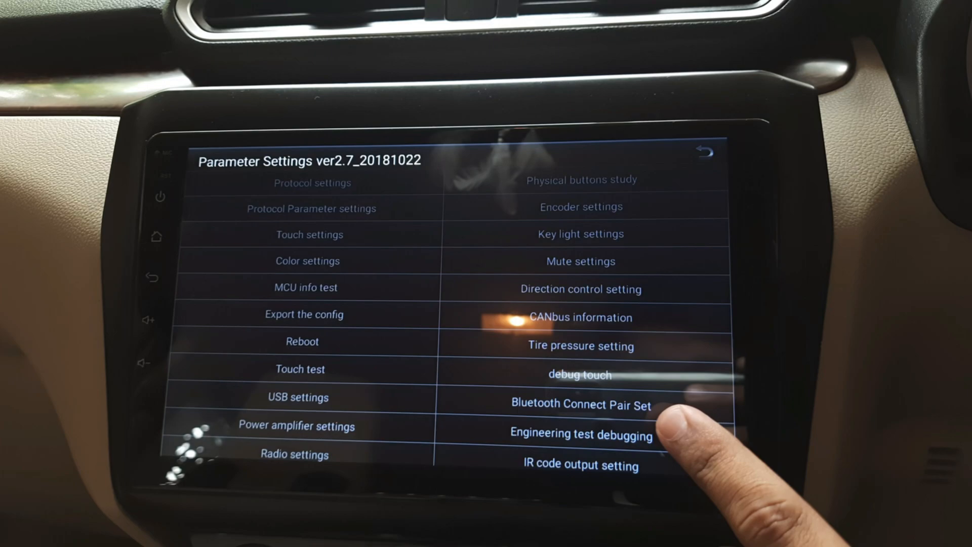
left_click(581, 434)
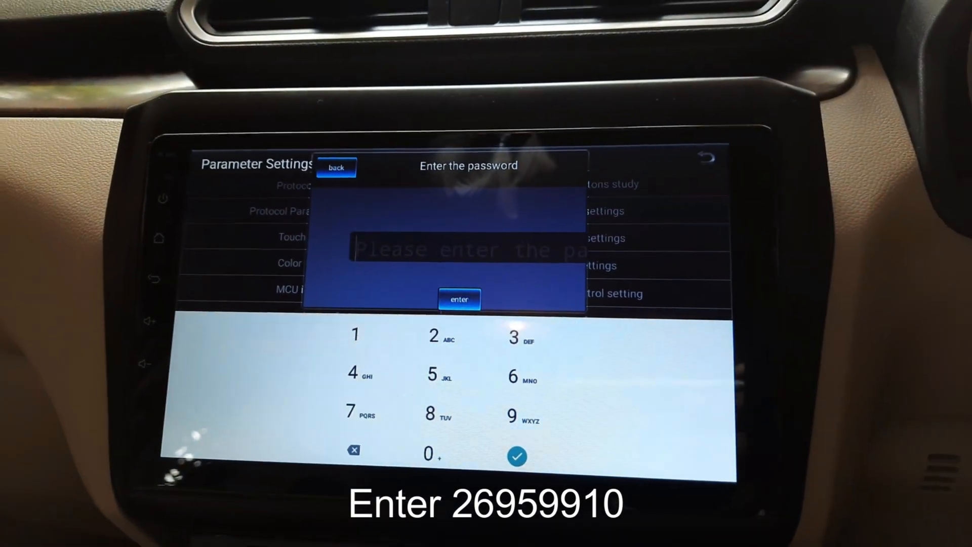
left_click(439, 338)
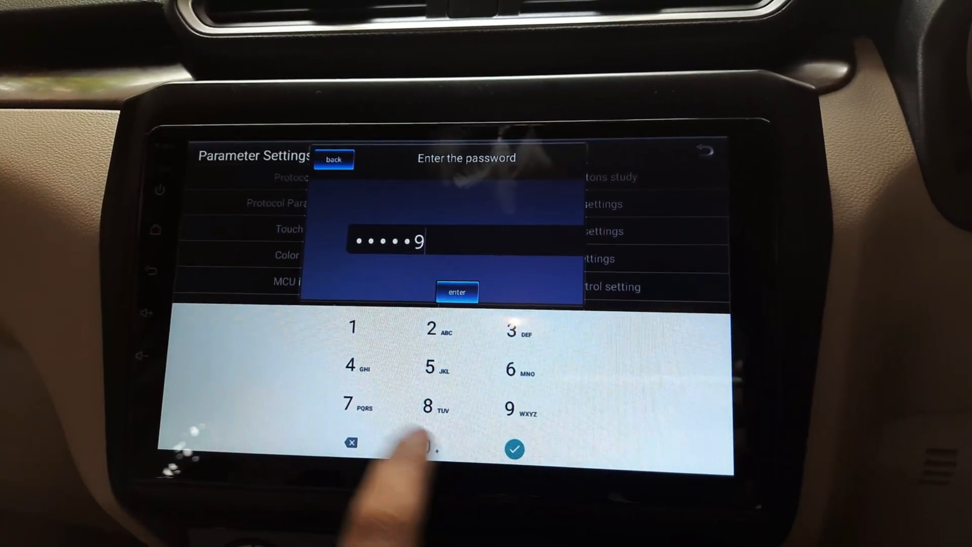
left_click(433, 444)
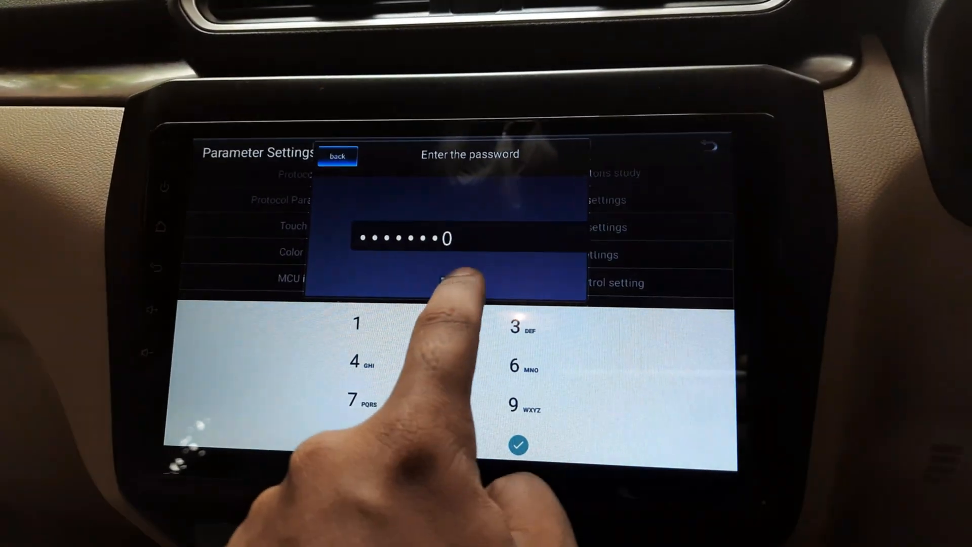
left_click(519, 445)
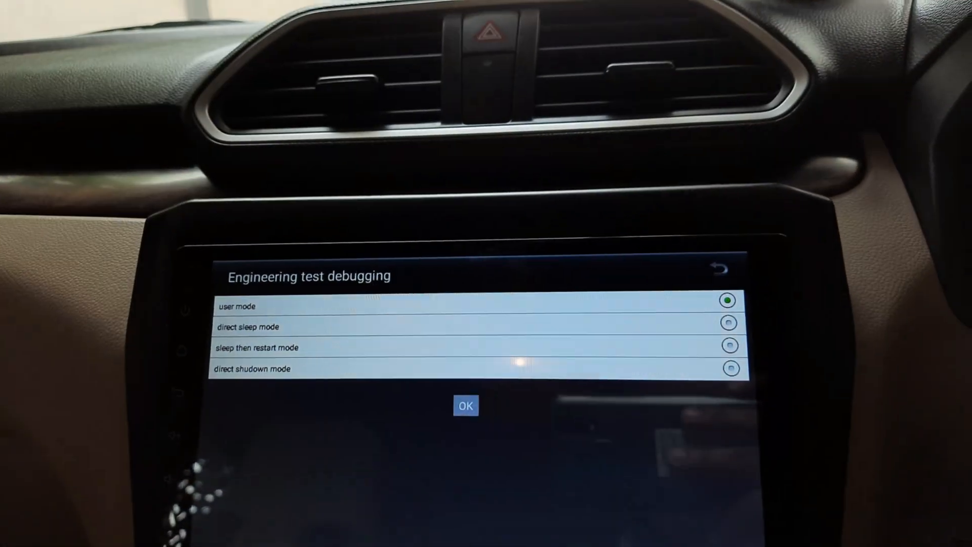